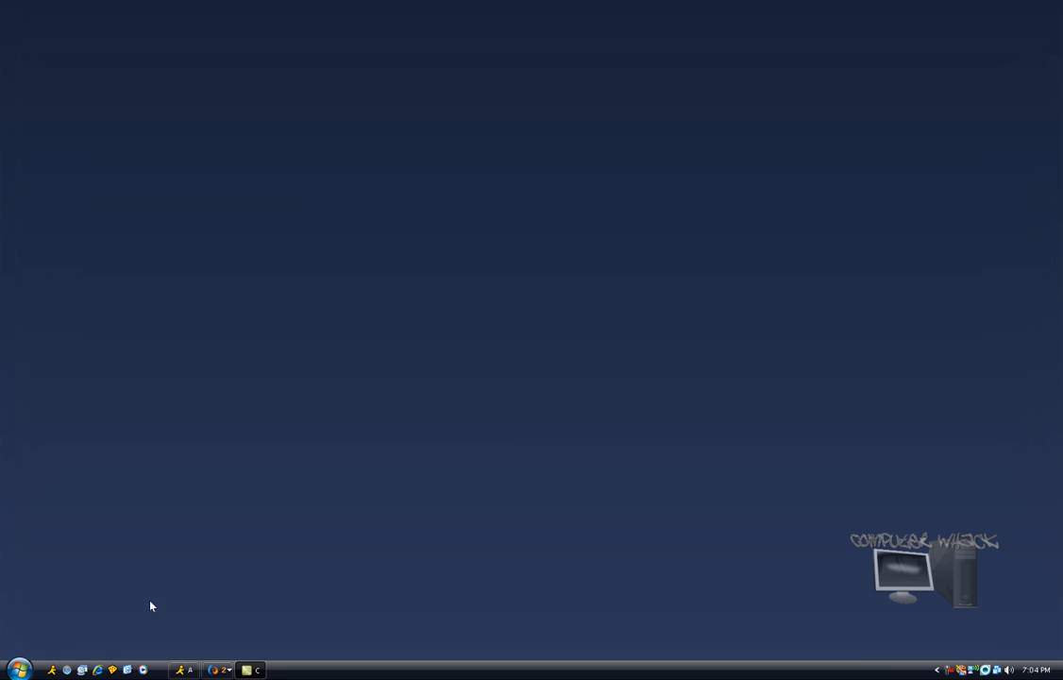
Step: Launch Search from the Start menu so the Search Results window appears
click(19, 669)
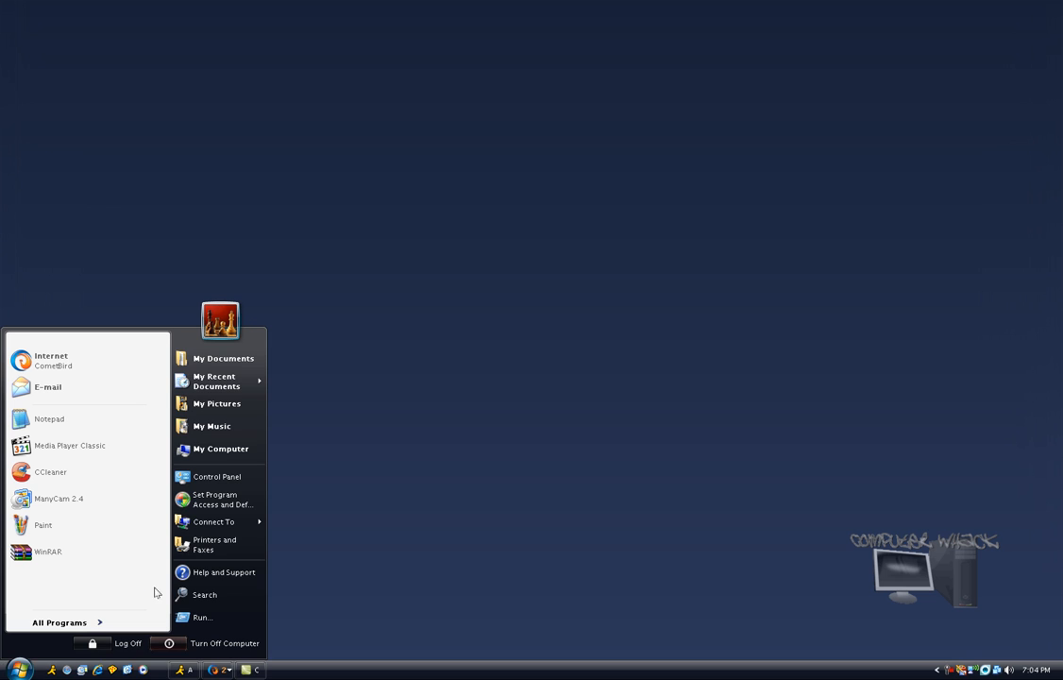
click(203, 593)
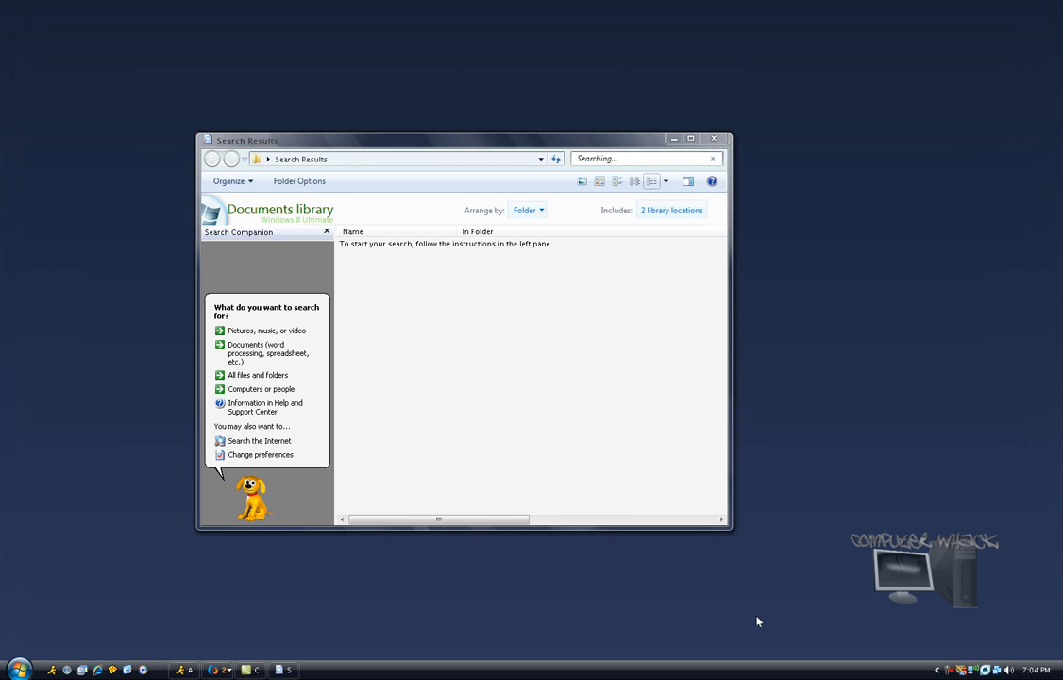
Step: Choose the 'All files and folders' search type to reach the name criteria form
click(17, 668)
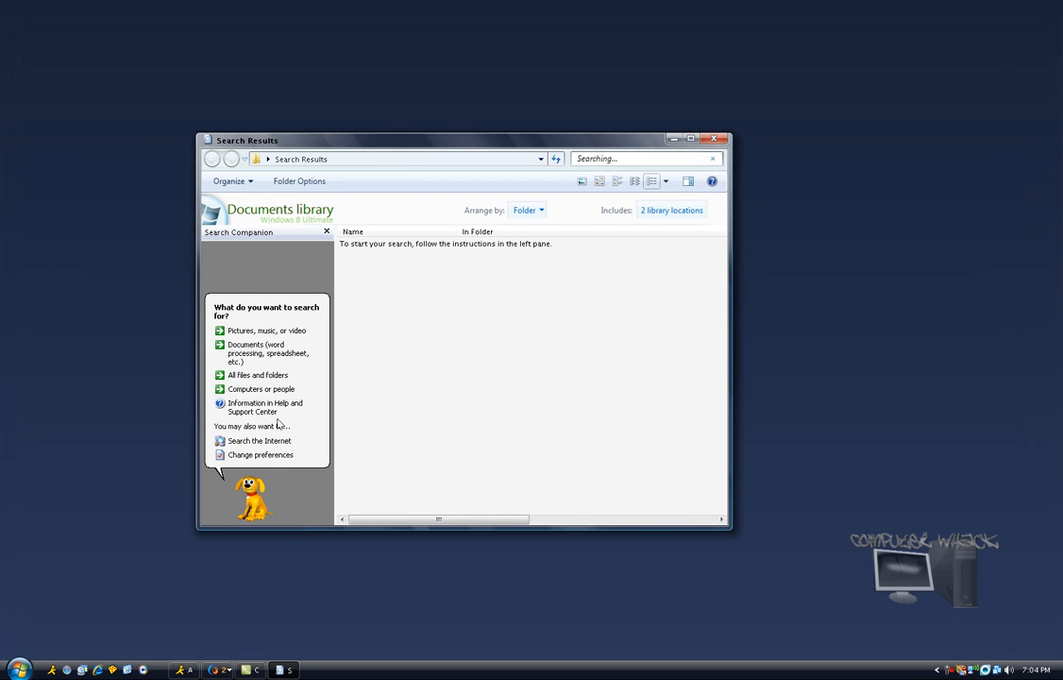
mouse_move(261, 353)
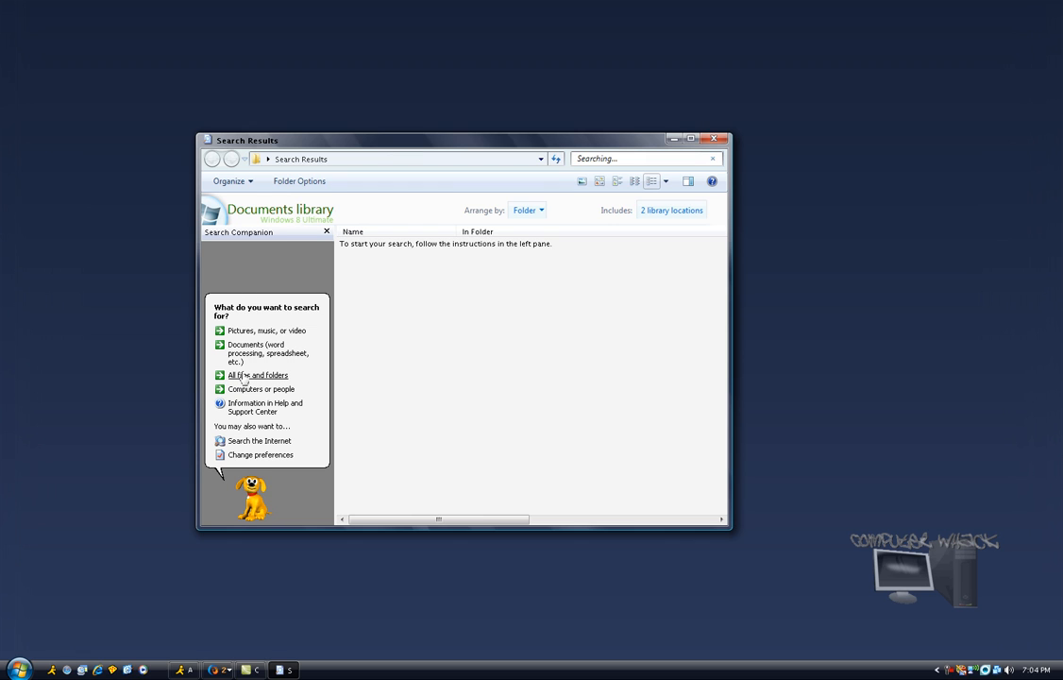
click(257, 374)
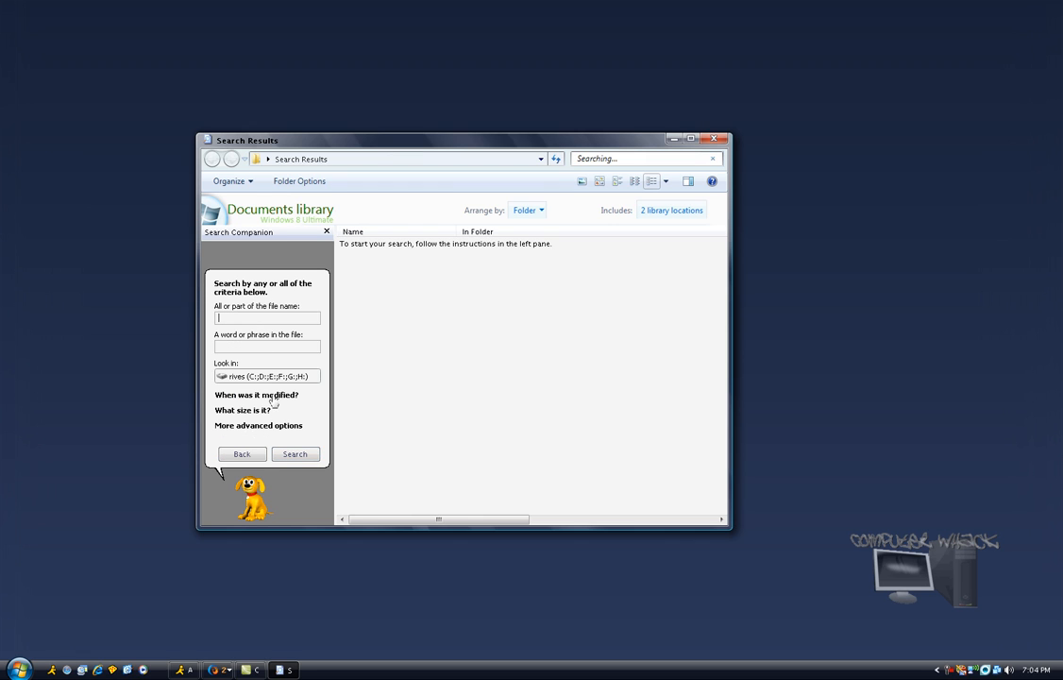
click(266, 376)
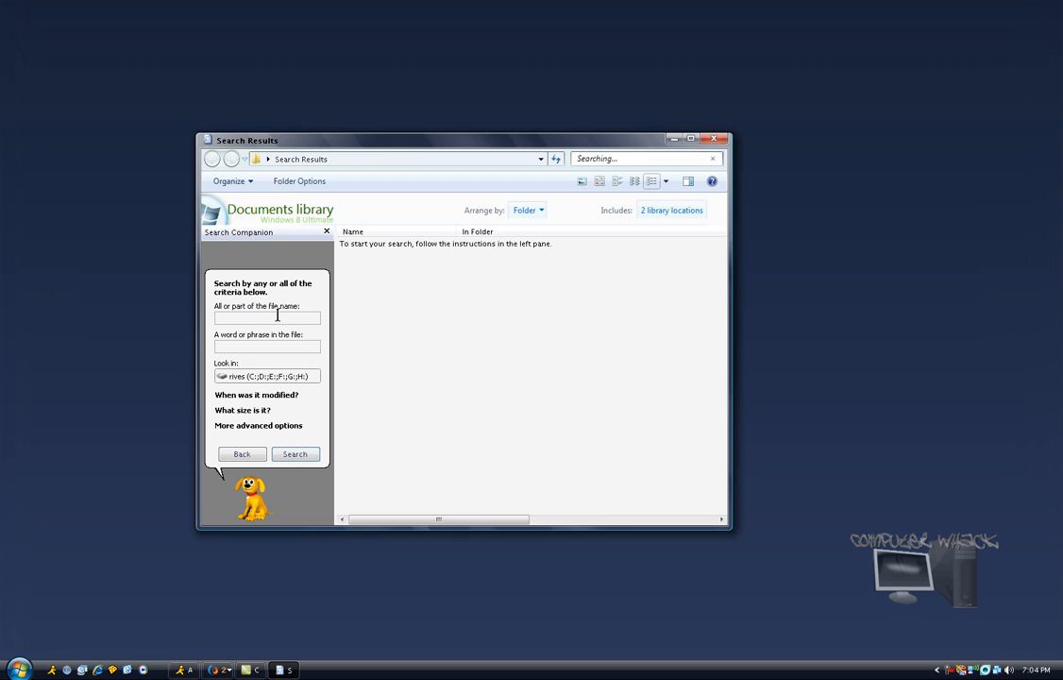
Step: Enter *.bat as the file name pattern with Look in left on Local Hard Drives
click(266, 317)
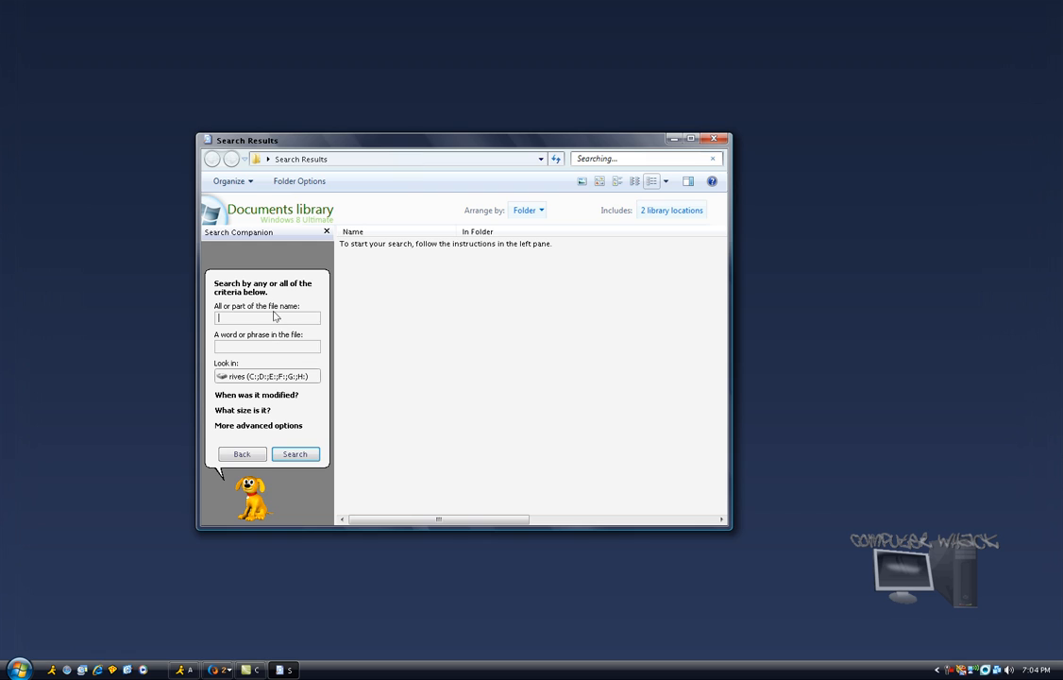
text(*)
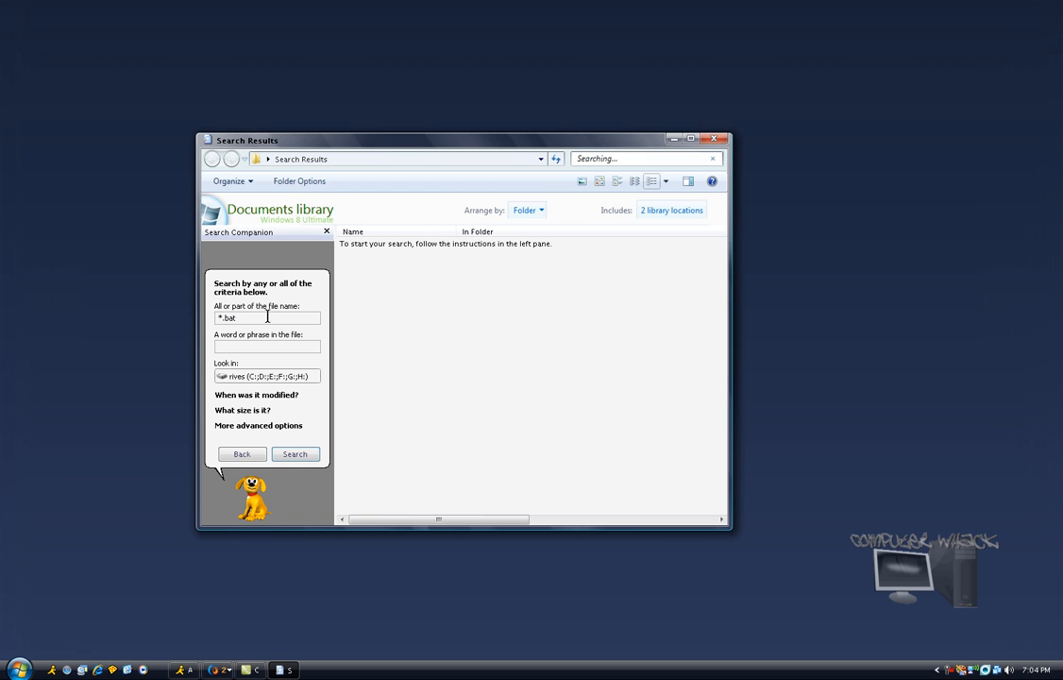
click(294, 453)
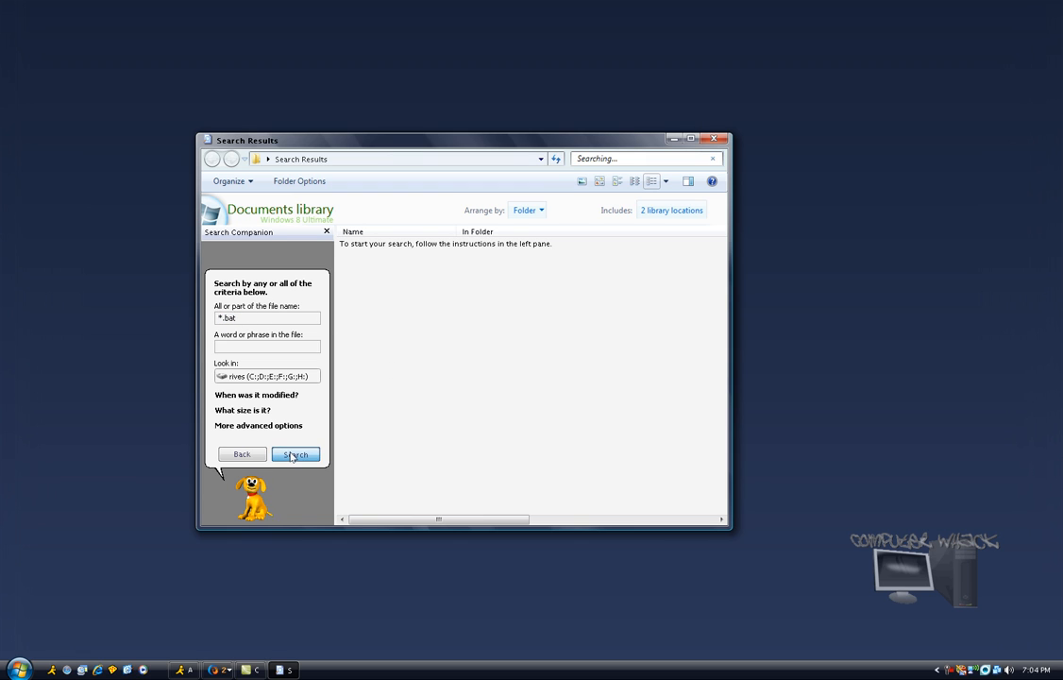
Step: Run the search so matching .bat files begin listing in the results
click(295, 453)
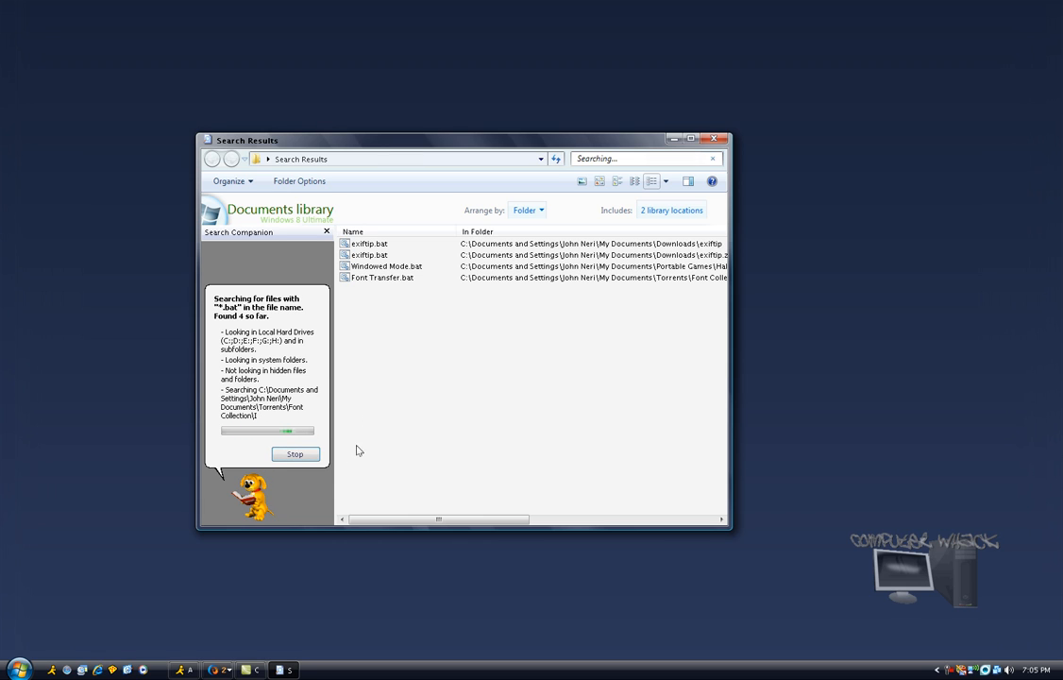
mouse_move(402, 253)
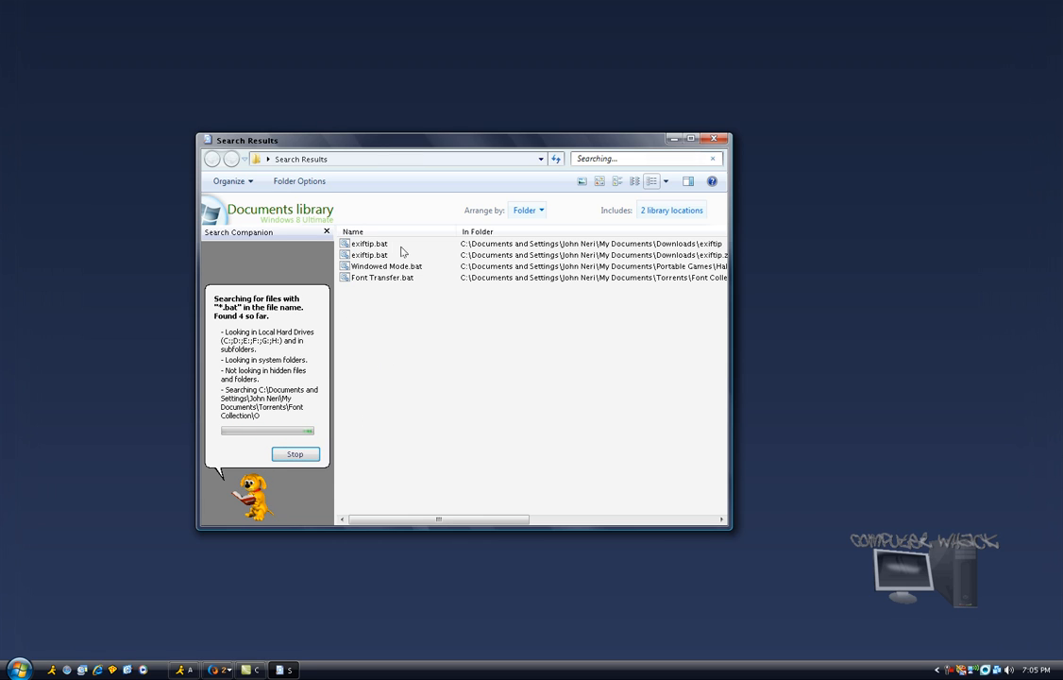